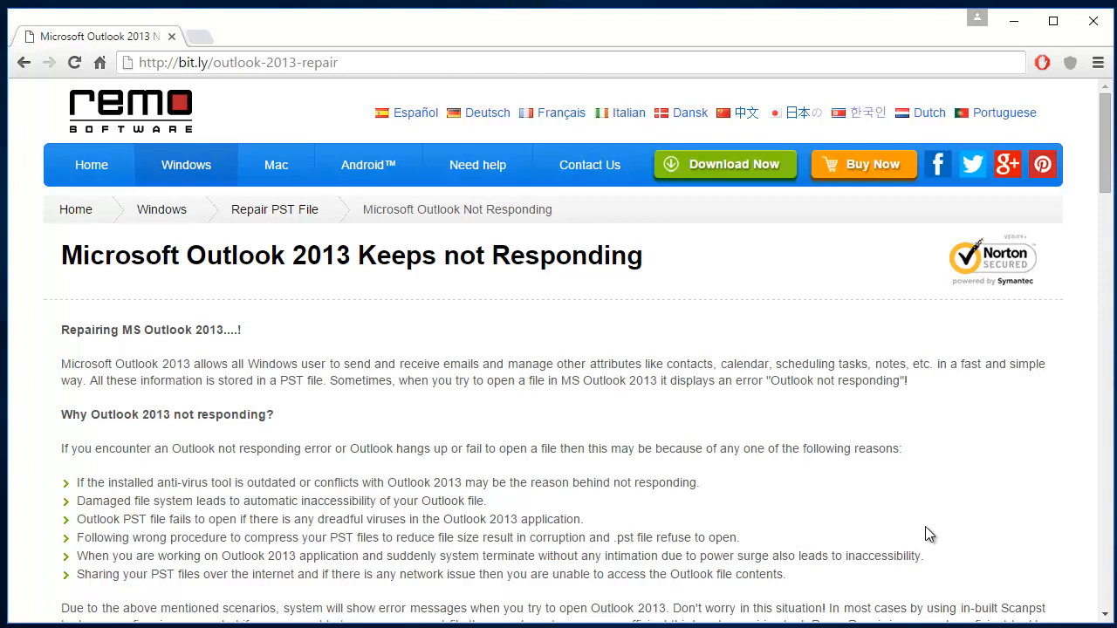
mouse_move(527, 142)
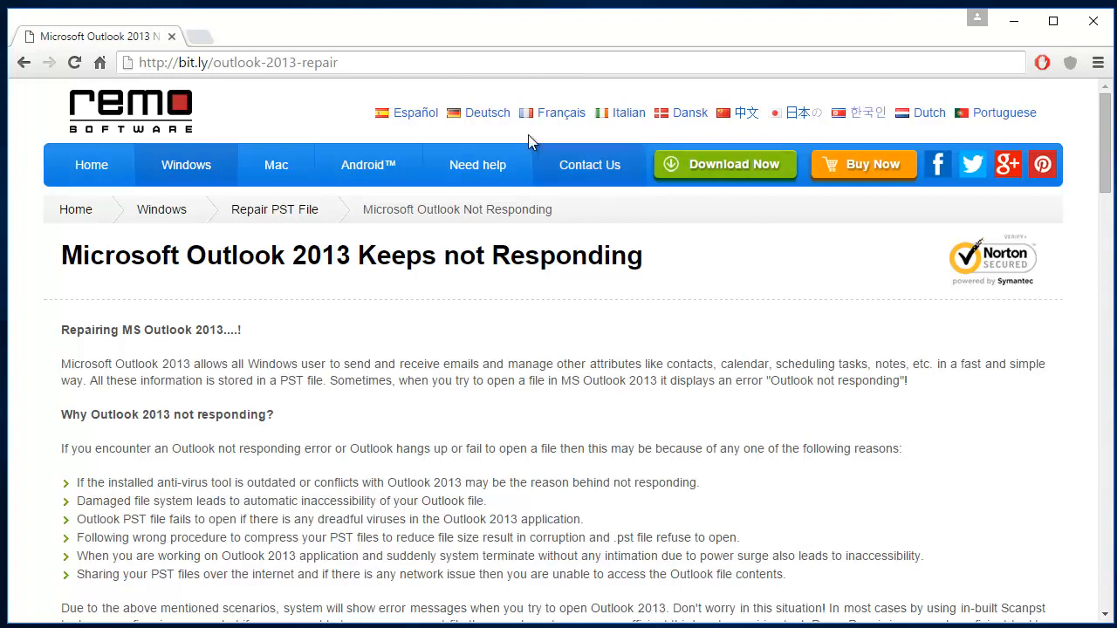
Scroll the Outlook 2013 article down to the Remo Repair section with the Download Now button.
left_click(238, 63)
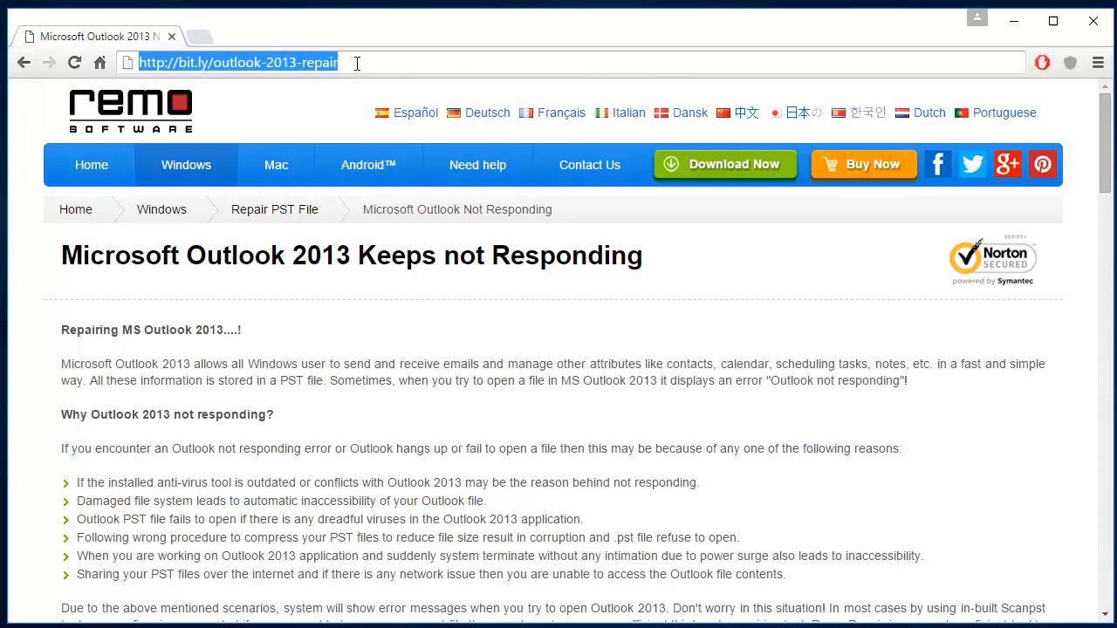
scroll("down", 3)
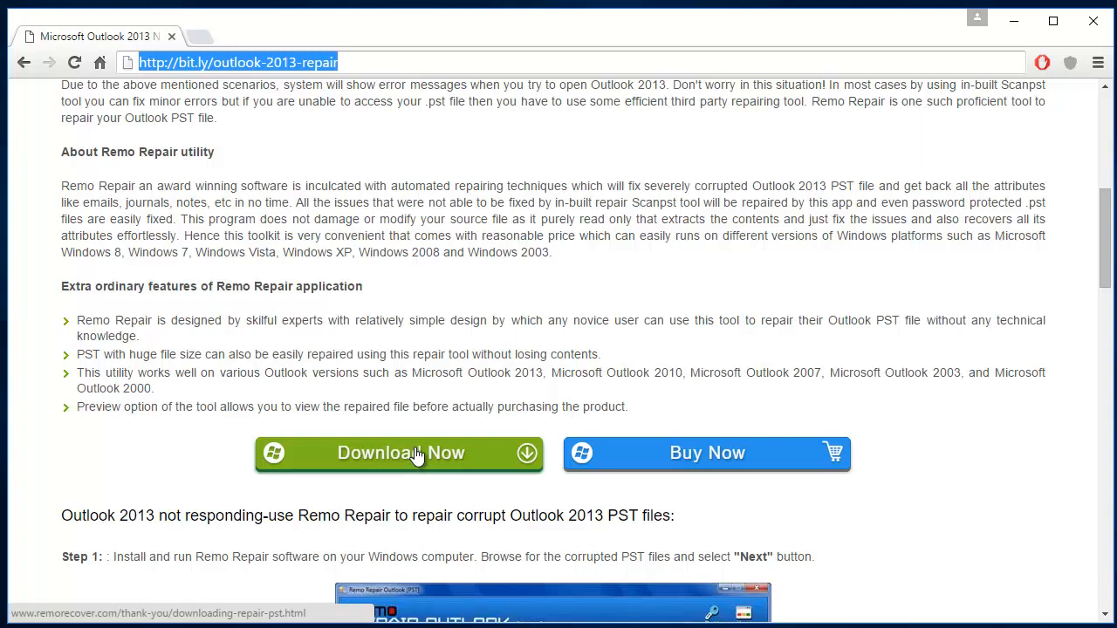
mouse_move(527, 412)
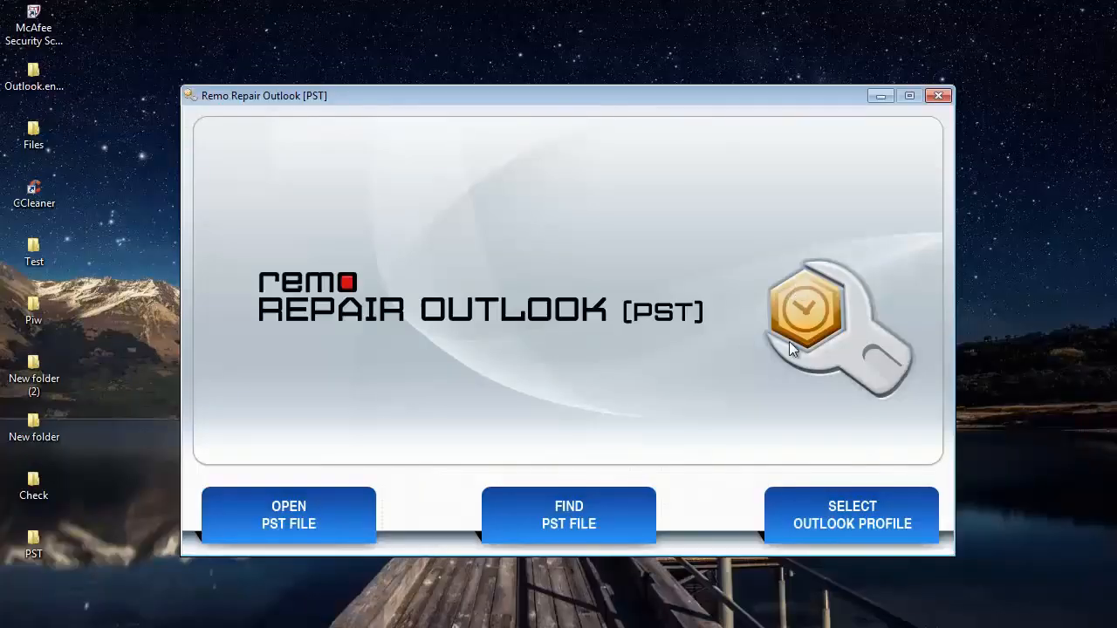
mouse_move(747, 297)
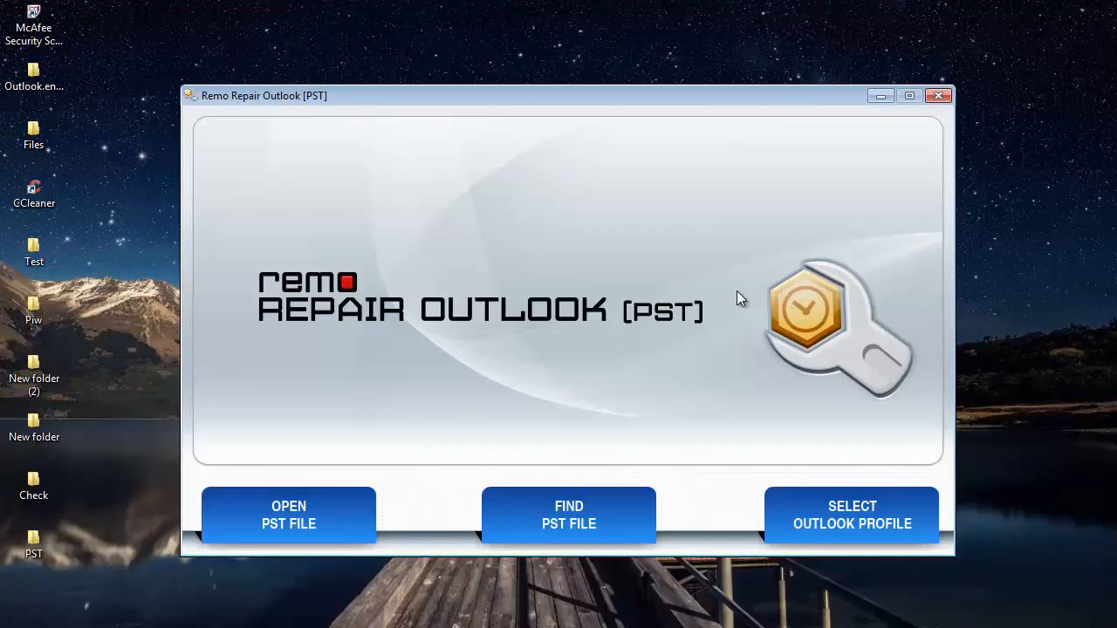
mouse_move(288, 515)
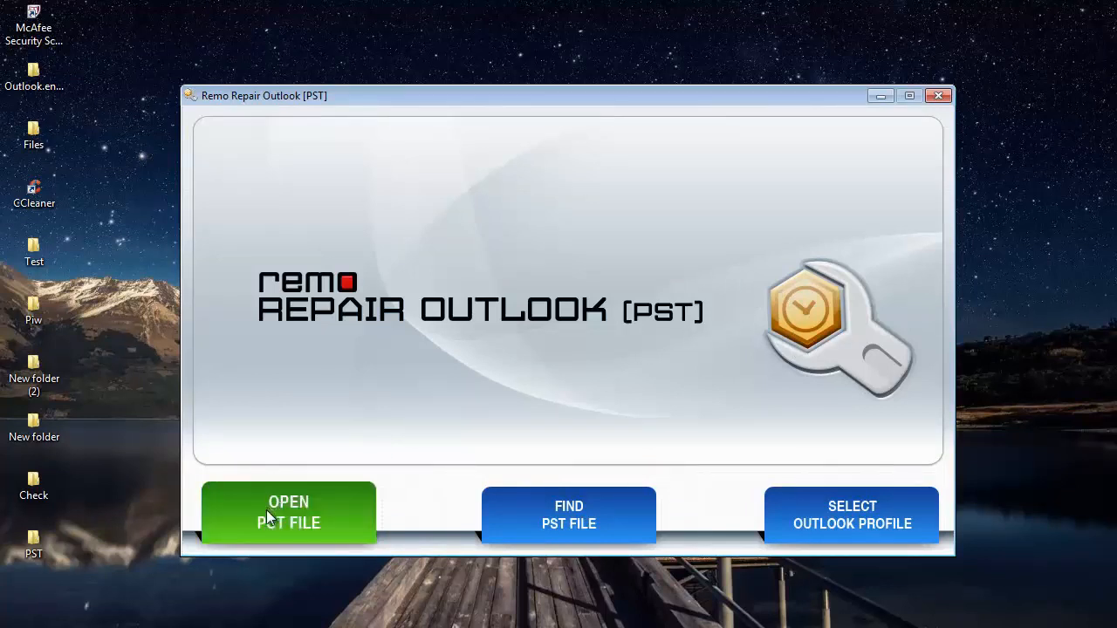
mouse_move(569, 513)
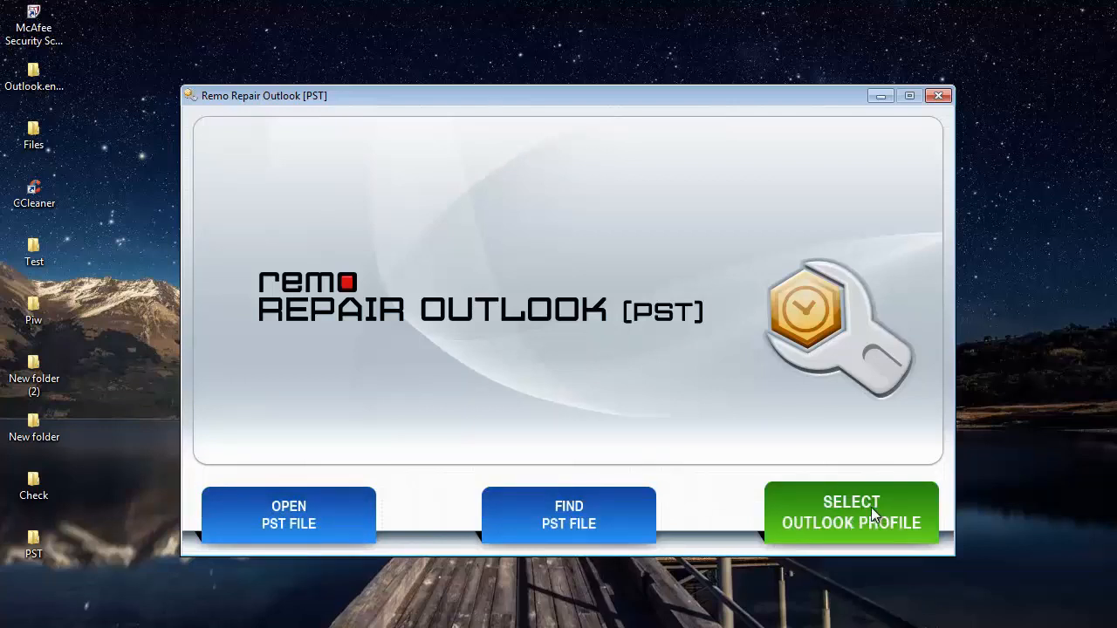
mouse_move(289, 515)
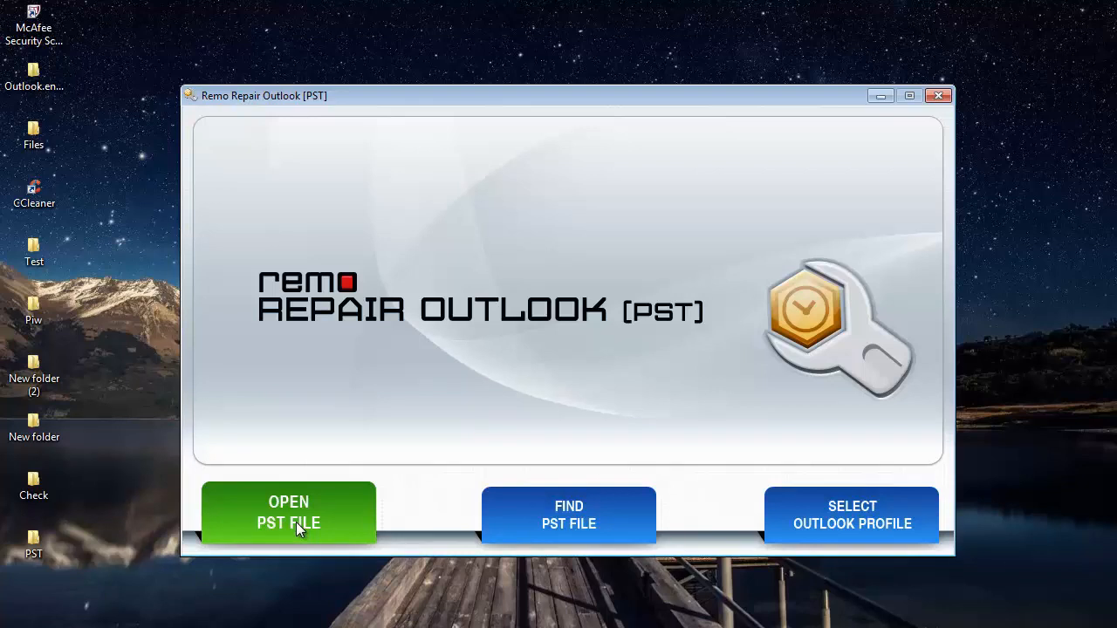
mouse_move(311, 527)
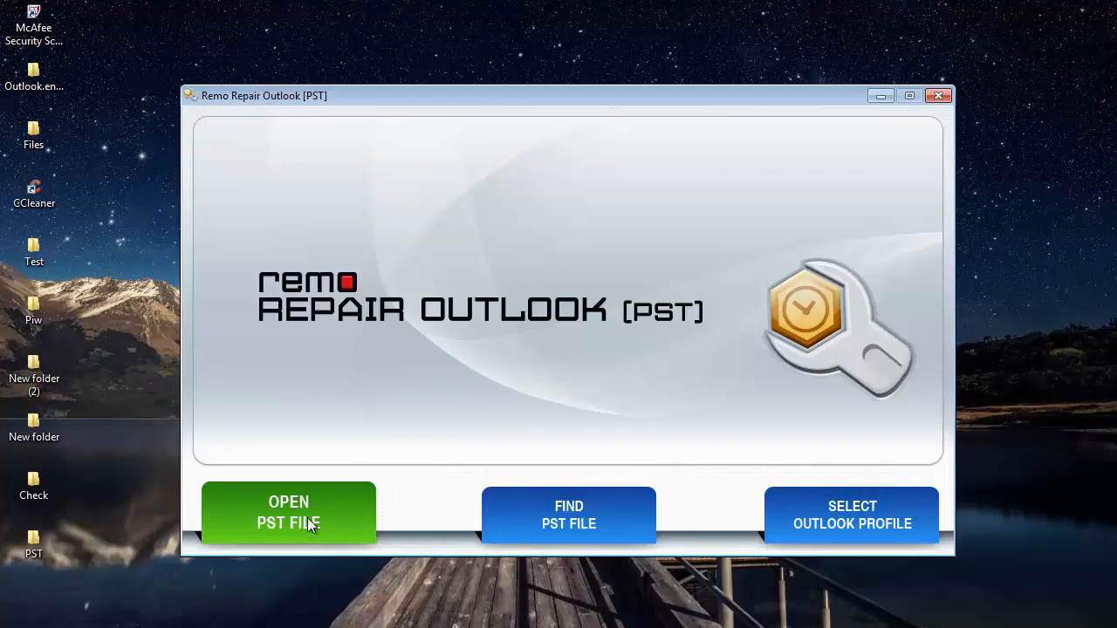
mouse_move(313, 525)
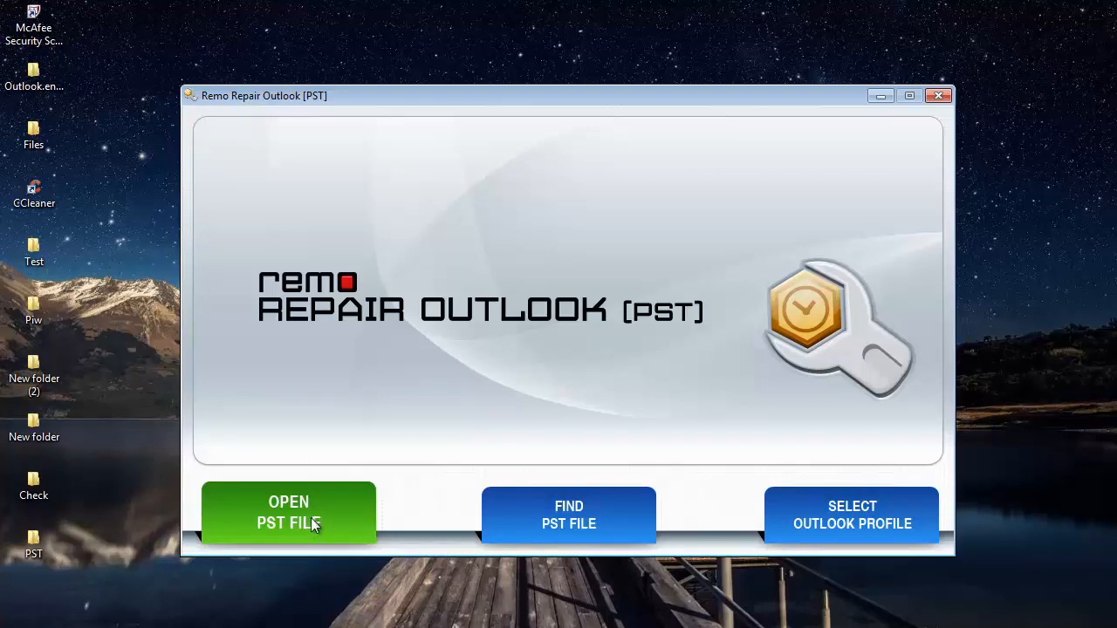
mouse_move(375, 522)
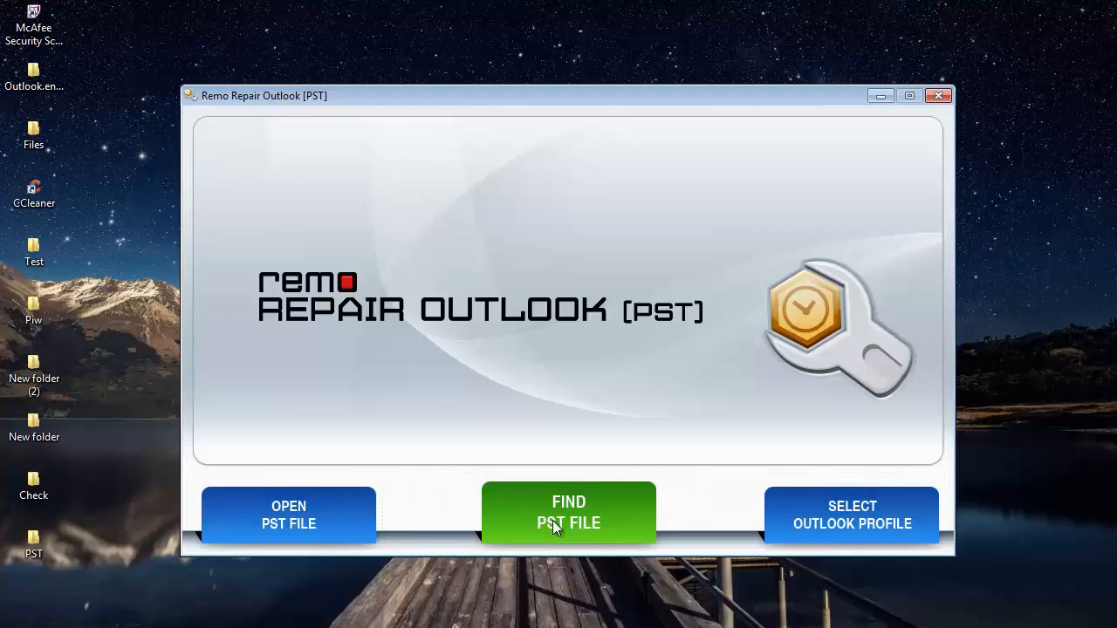
mouse_move(569, 532)
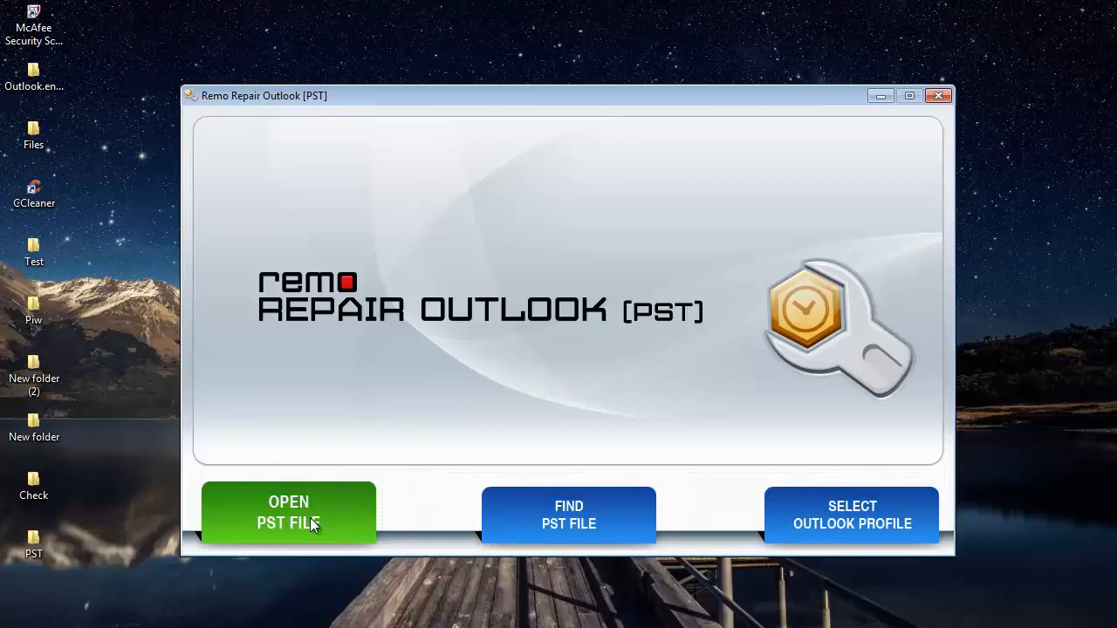
Choose Open PST File and browse to the Desktop PST folder to select pam.pst.
left_click(288, 513)
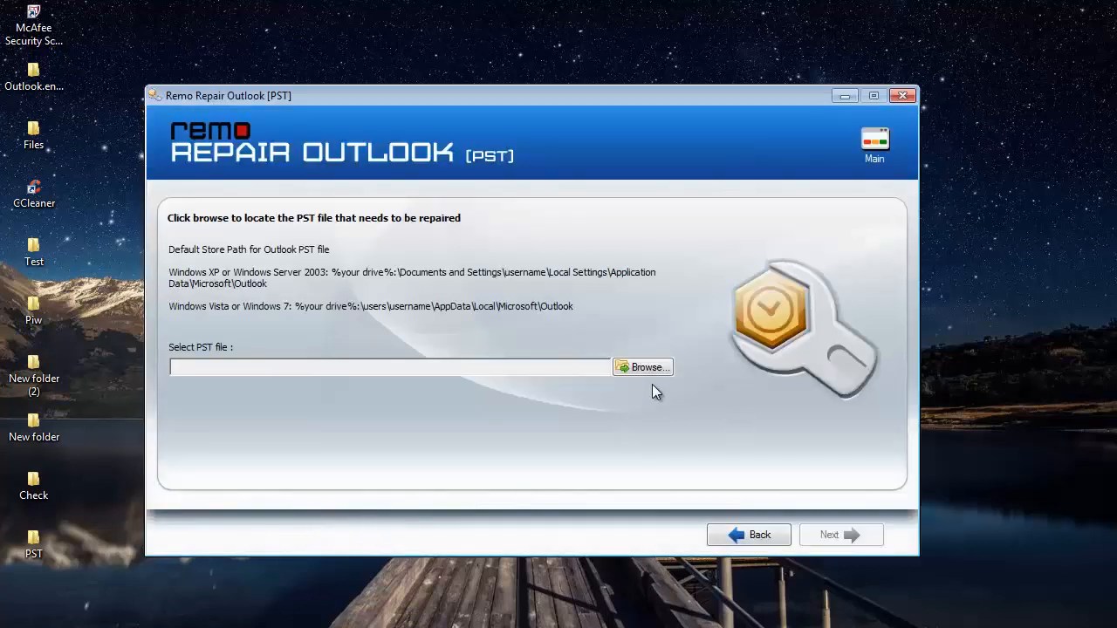
left_click(643, 367)
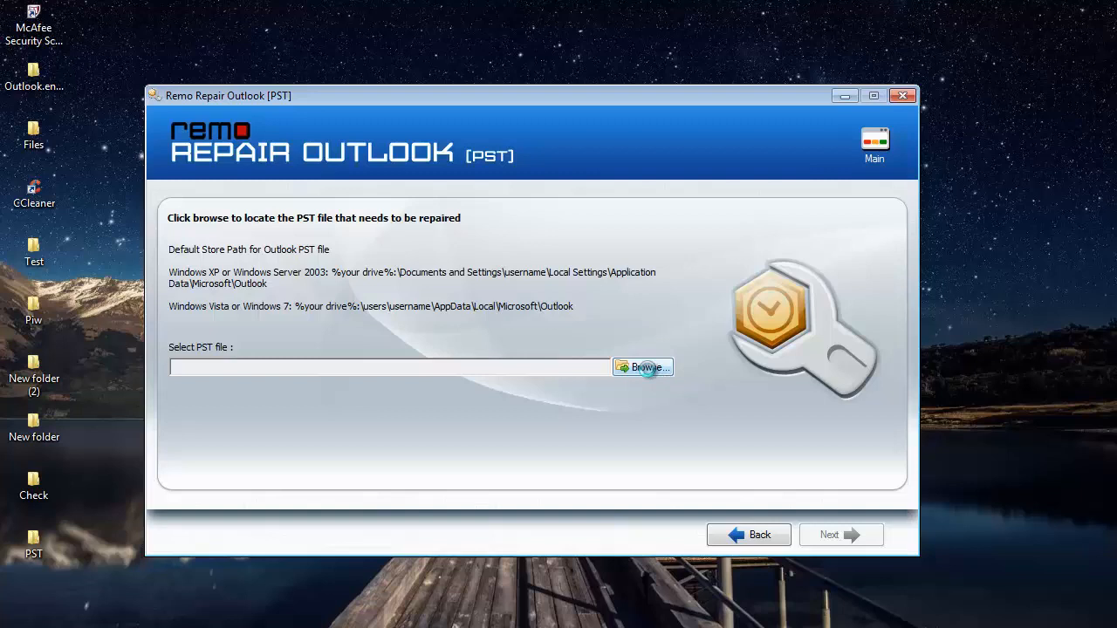
mouse_move(654, 381)
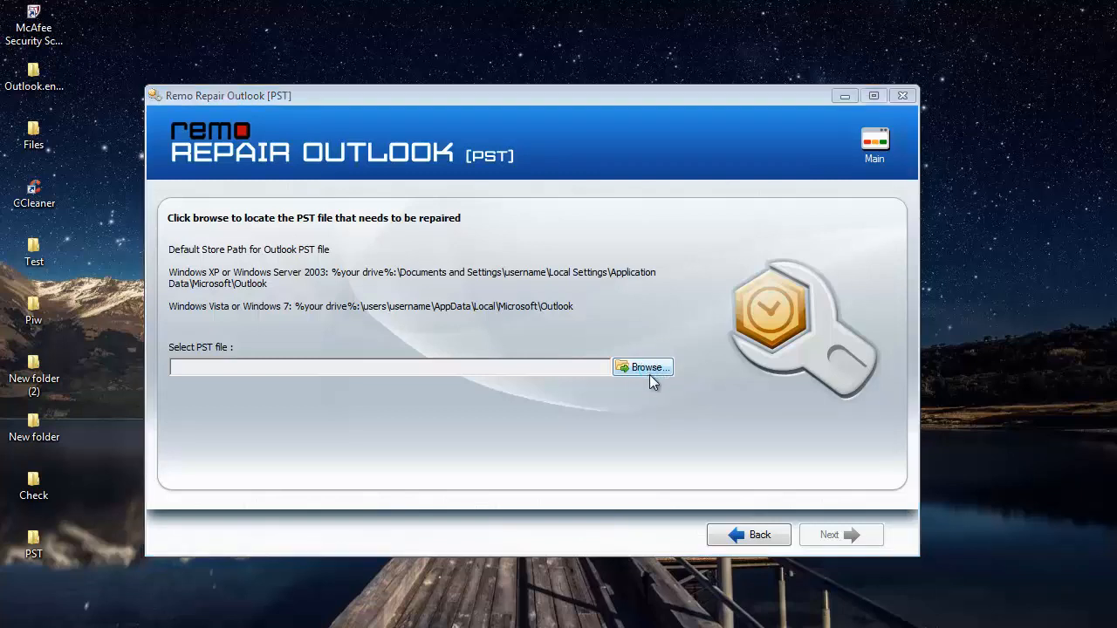
left_click(642, 367)
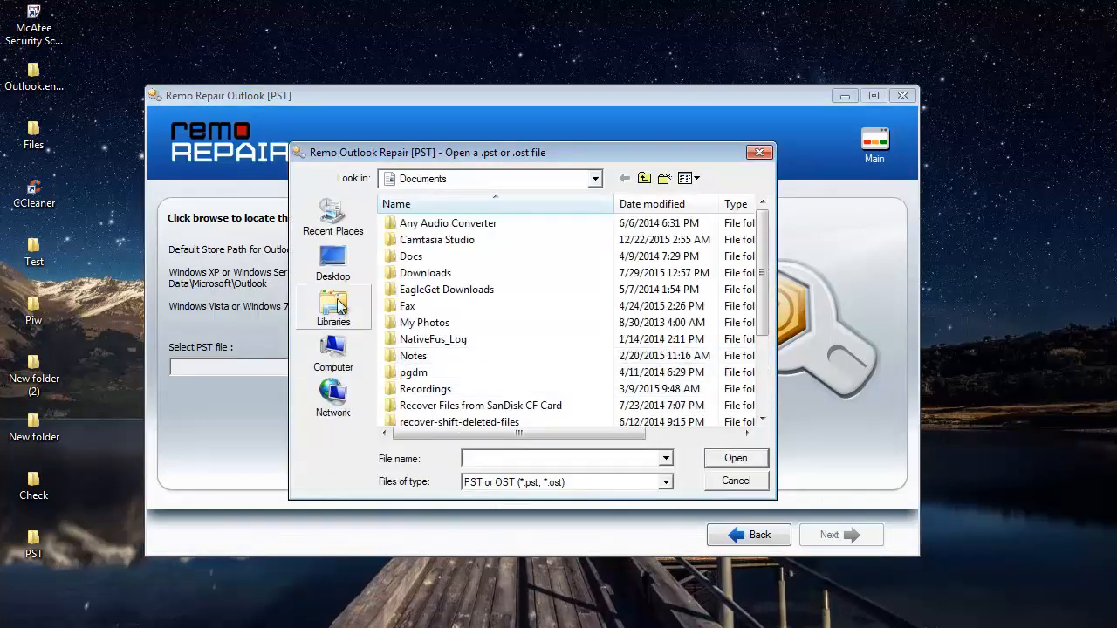
left_click(331, 261)
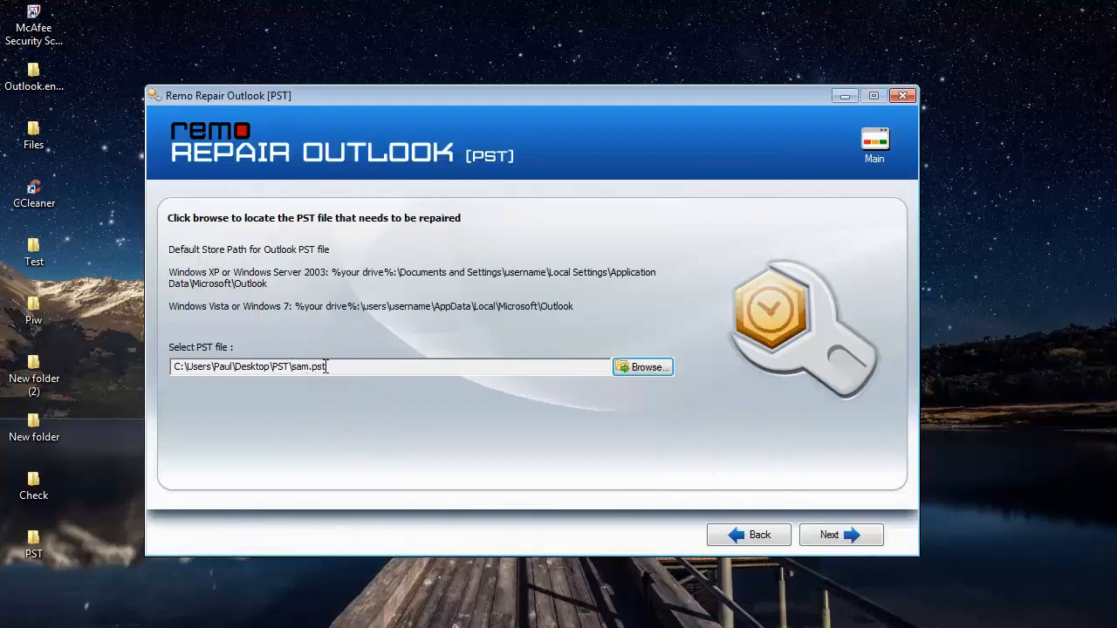
mouse_move(771, 490)
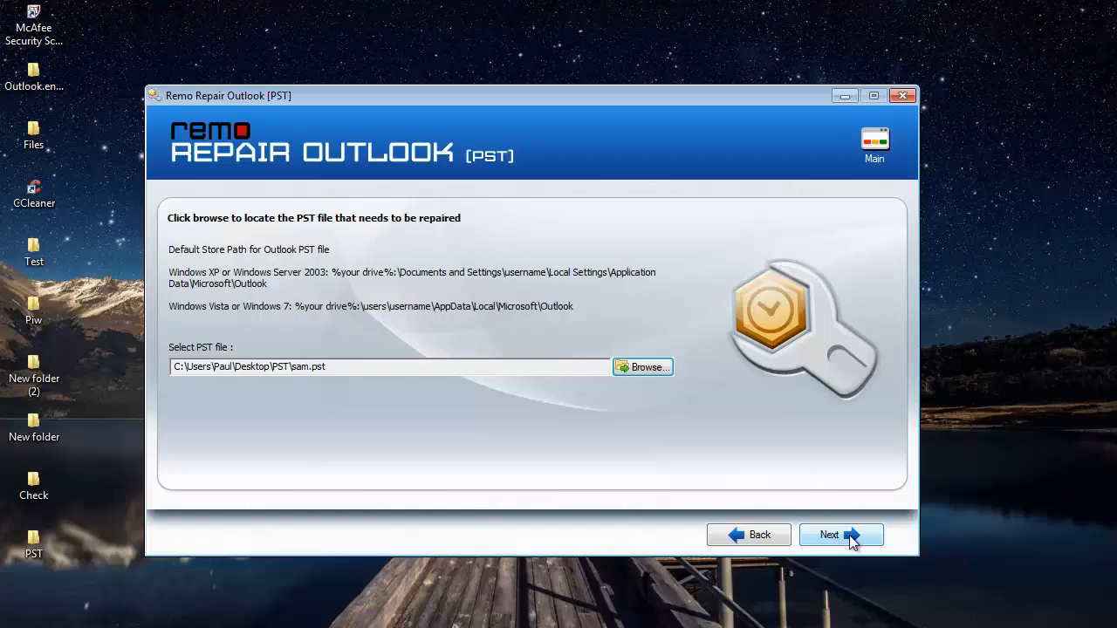
Advance to the scan-method page and choose Normal Scan (Recommended).
left_click(841, 534)
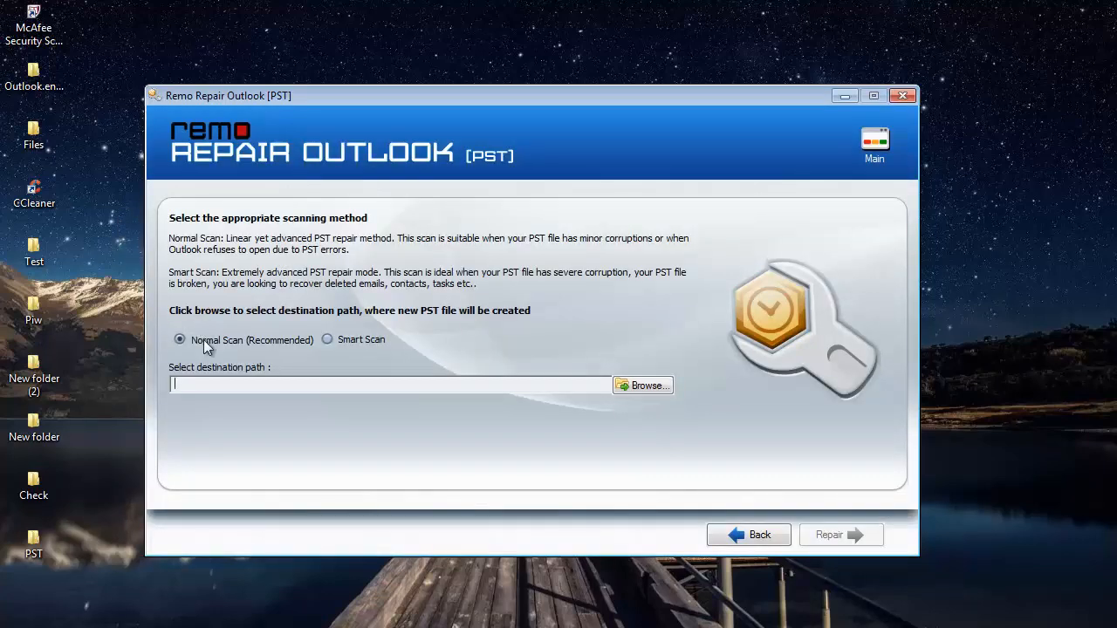
mouse_move(384, 340)
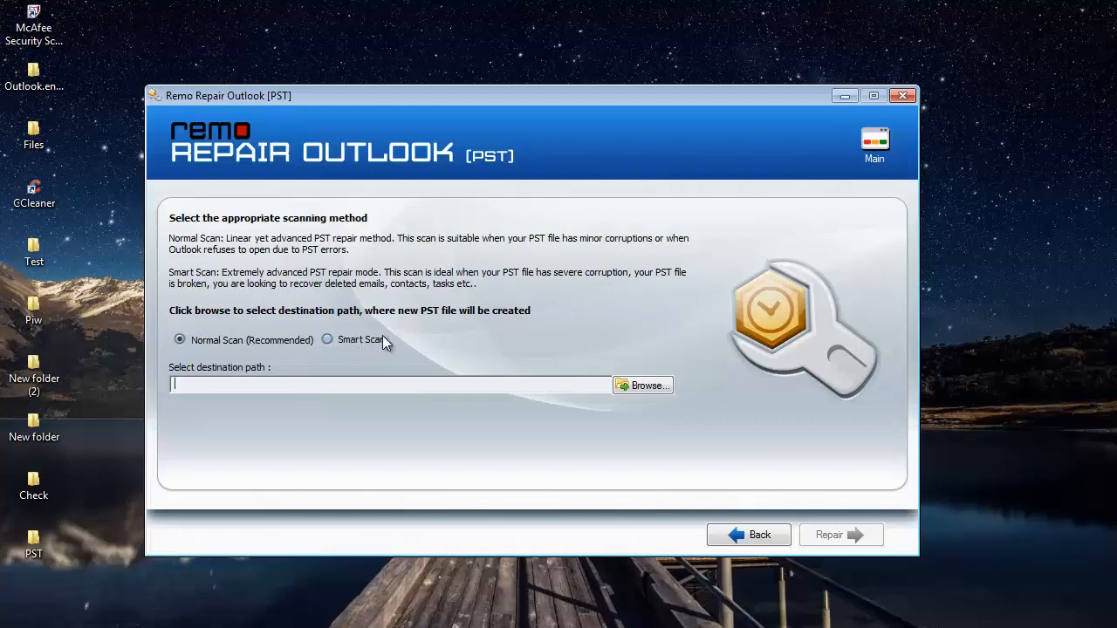
mouse_move(255, 349)
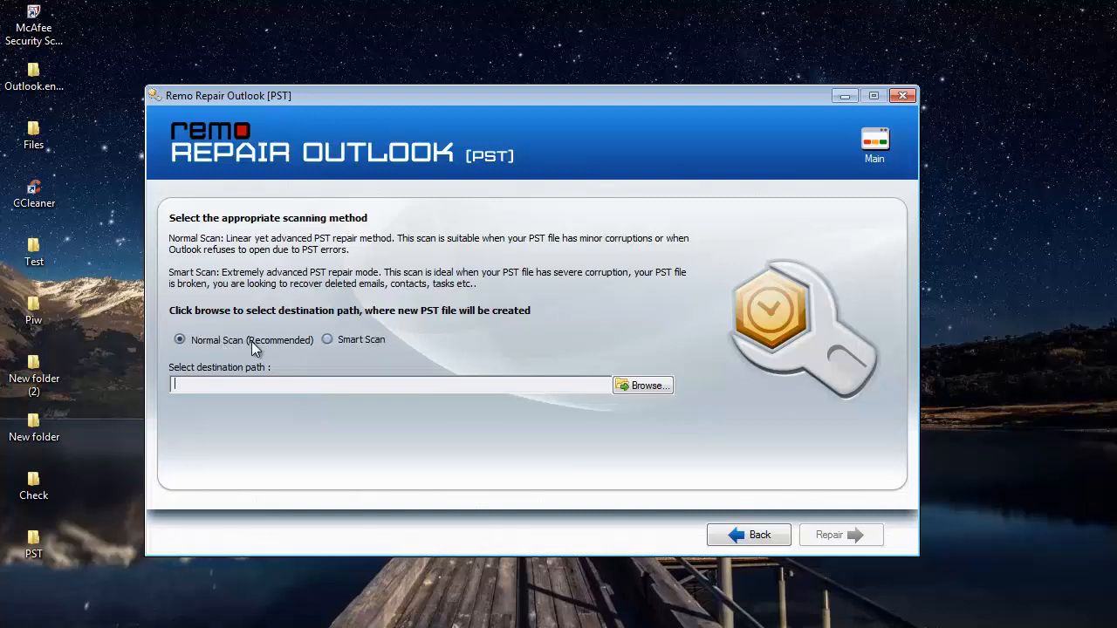
mouse_move(290, 352)
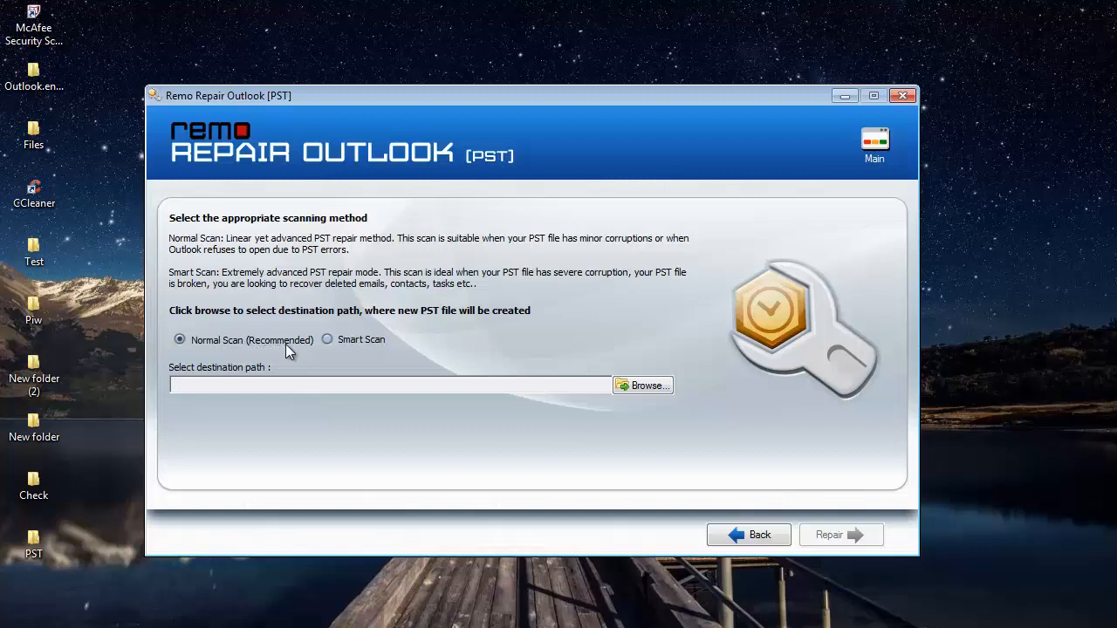
left_click(387, 384)
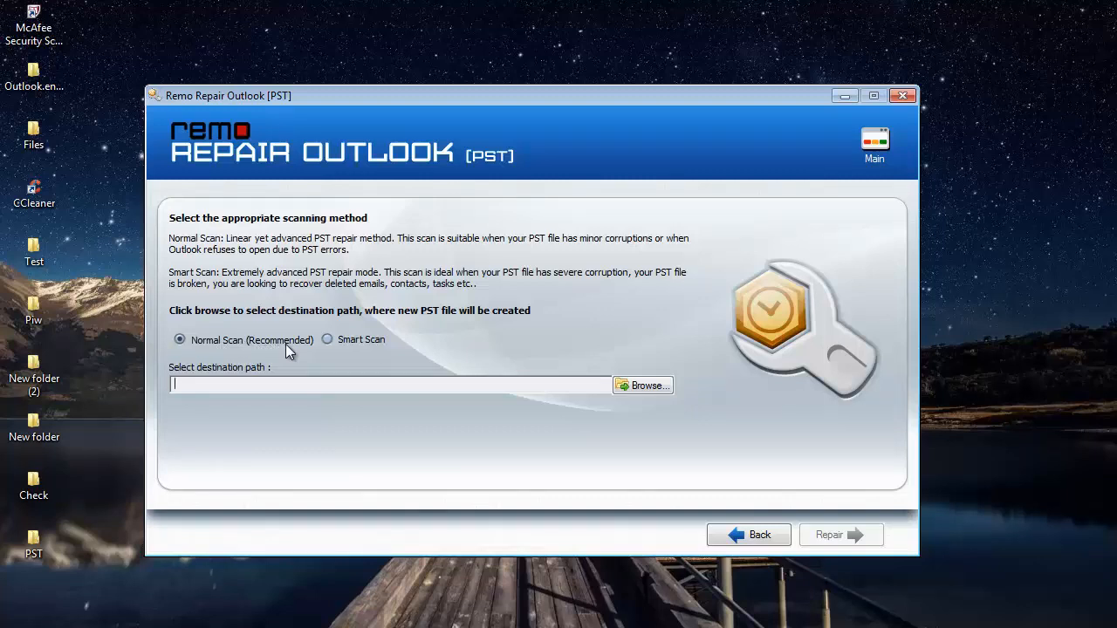
mouse_move(350, 349)
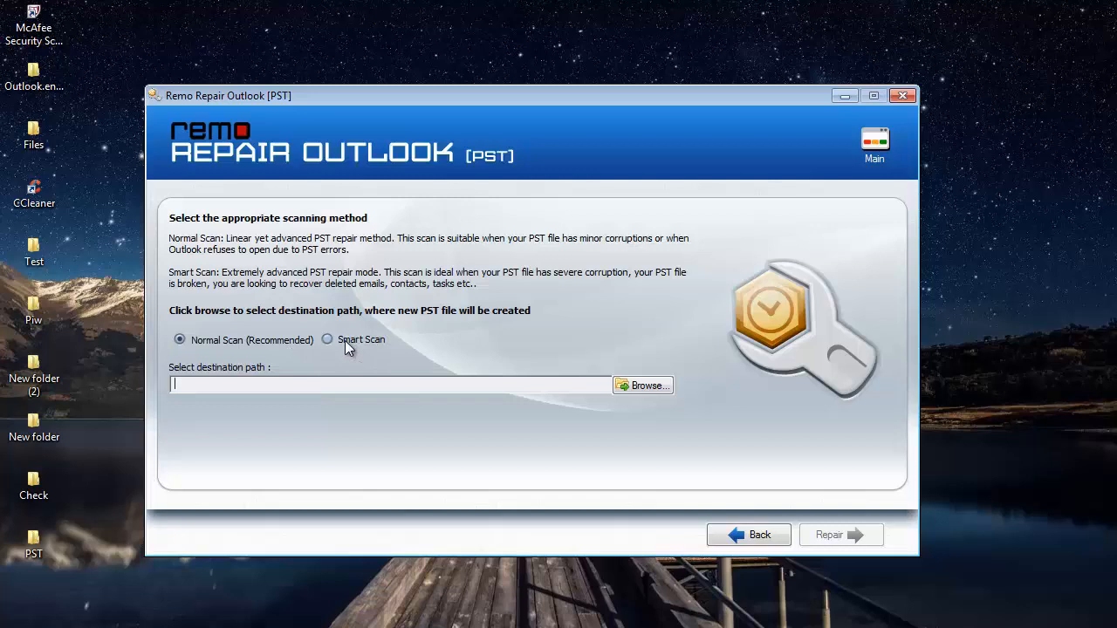
mouse_move(358, 349)
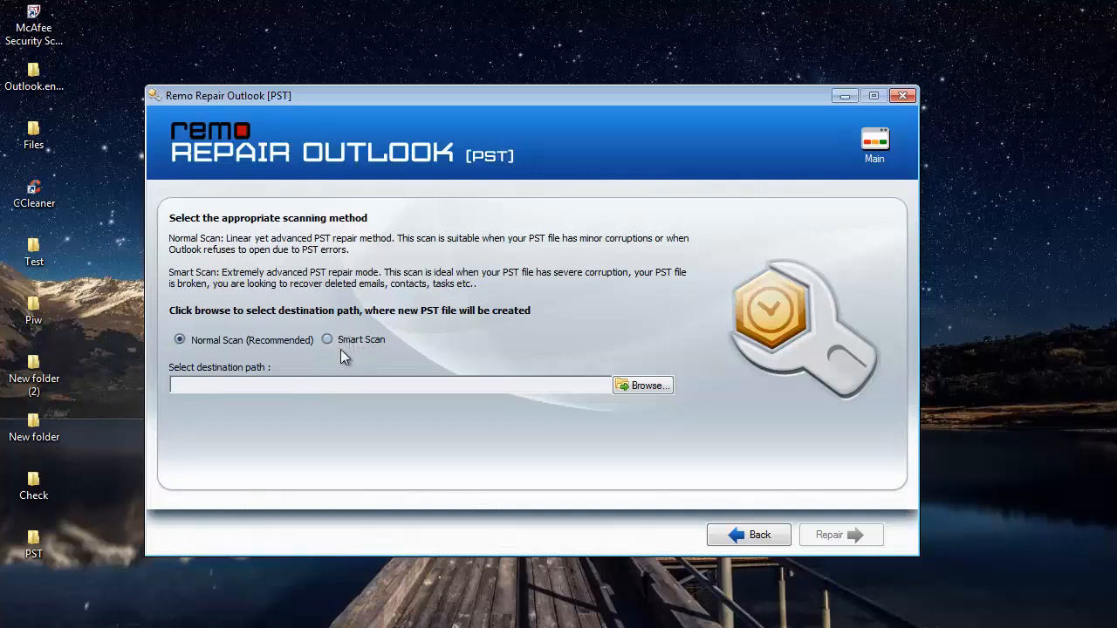
mouse_move(327, 353)
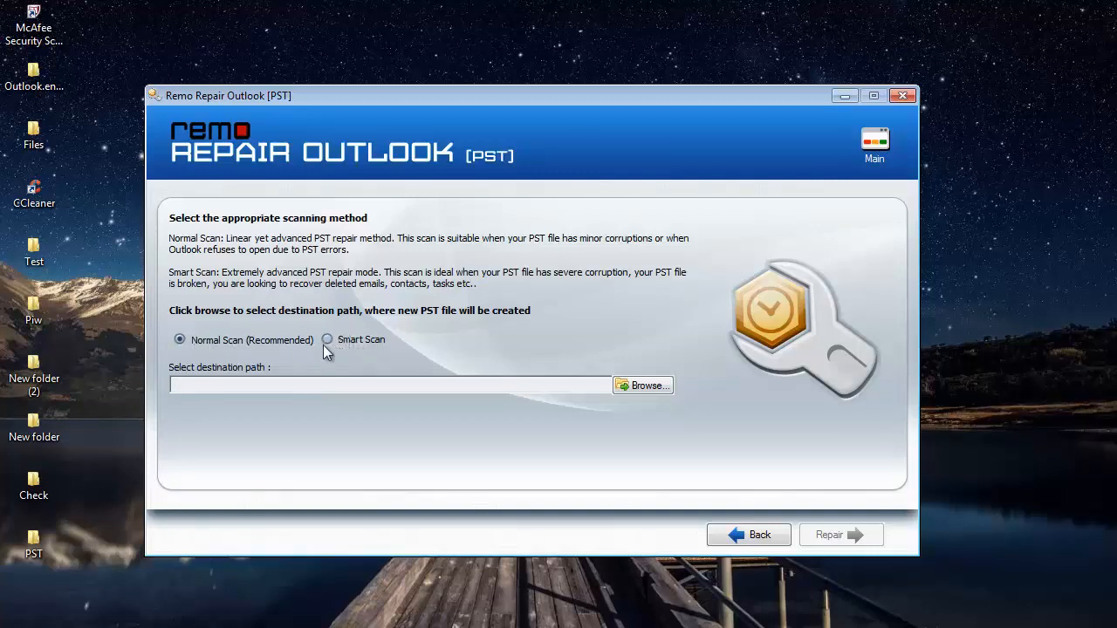
mouse_move(569, 349)
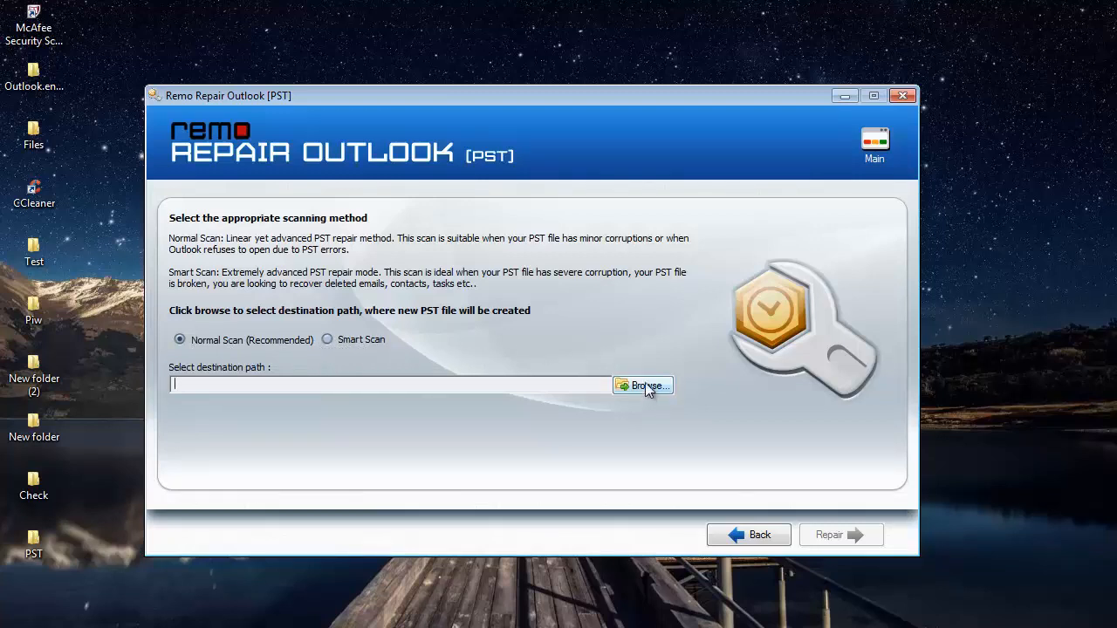
Set the Desktop PST folder as the destination for the repaired file.
left_click(642, 386)
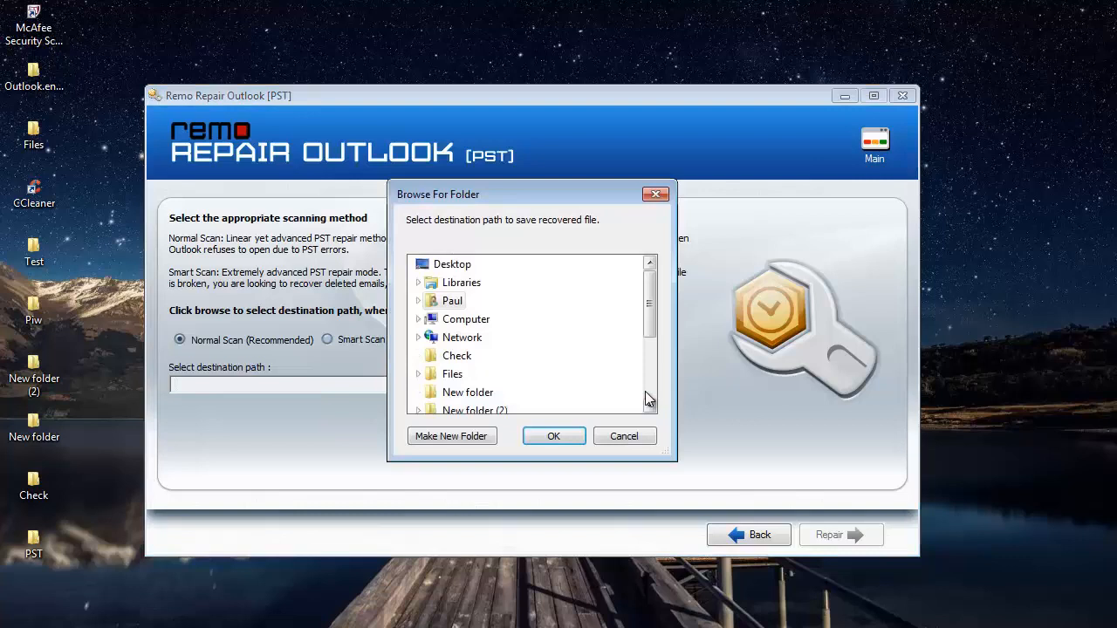
scroll("down", 3)
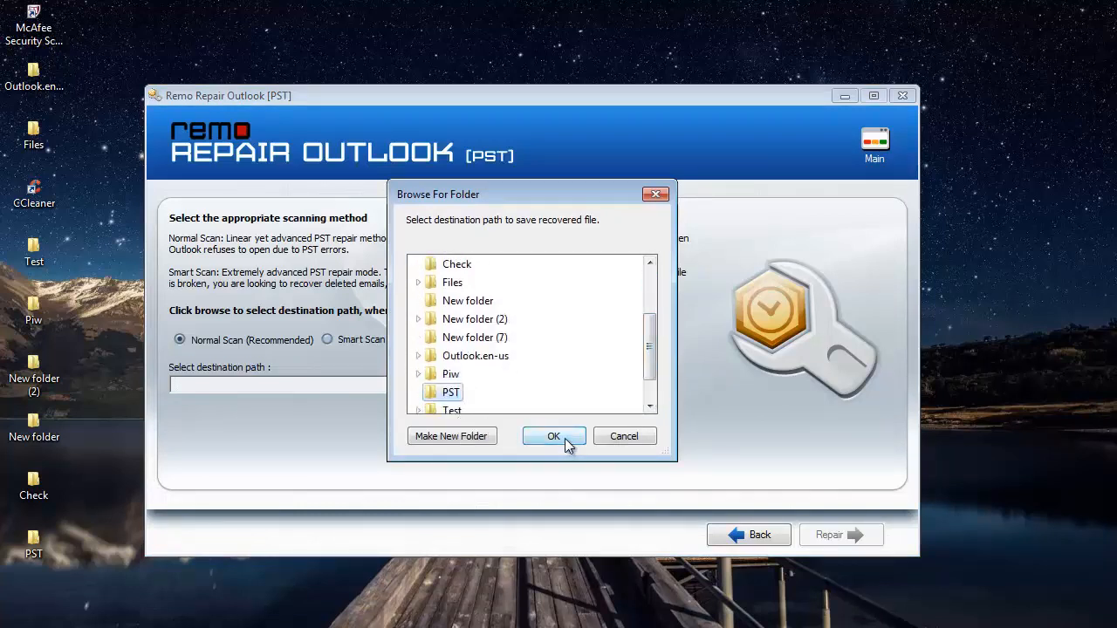
left_click(554, 436)
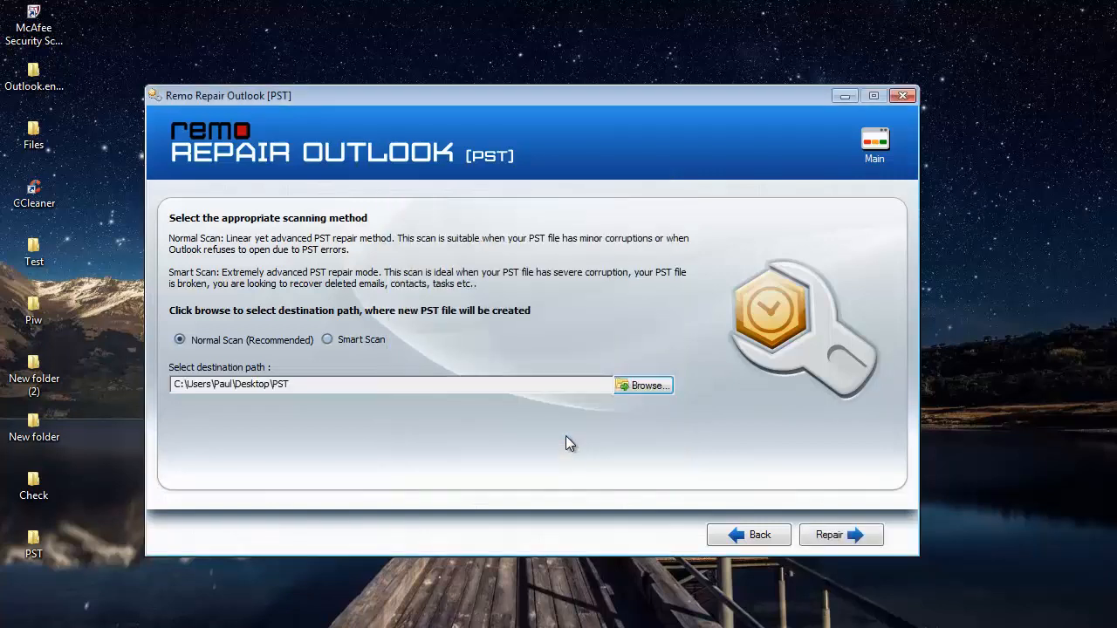
mouse_move(569, 429)
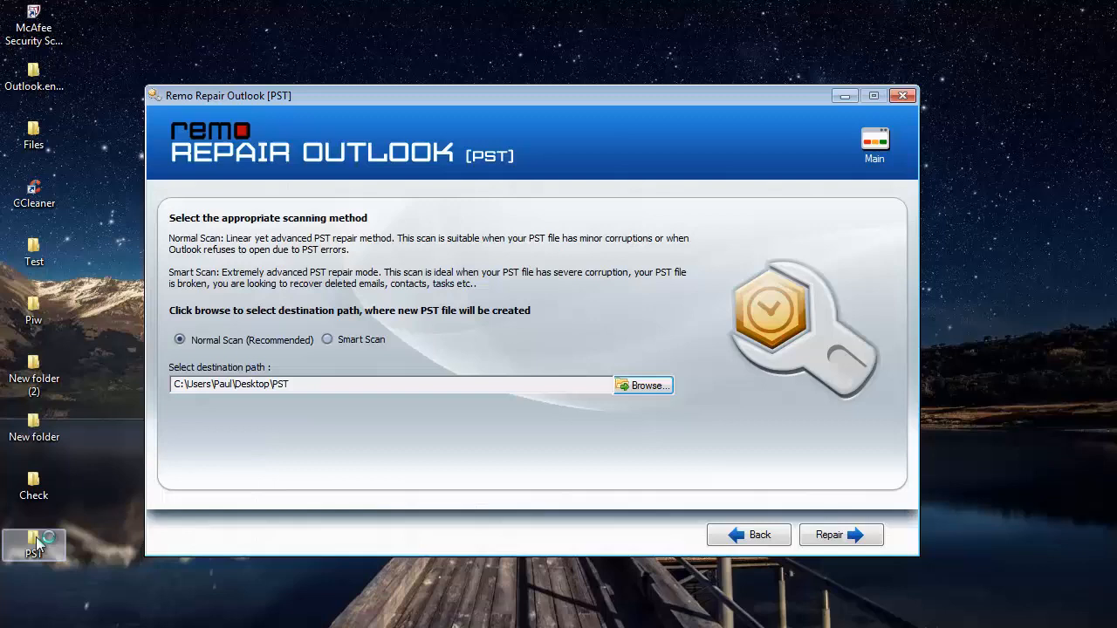
mouse_move(789, 469)
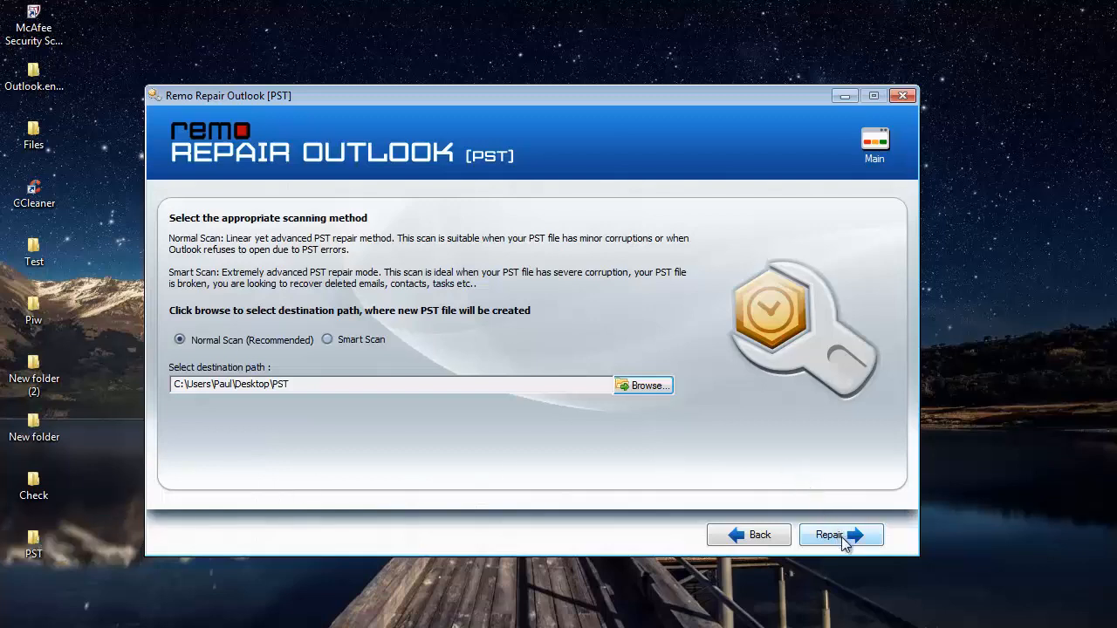
mouse_move(859, 545)
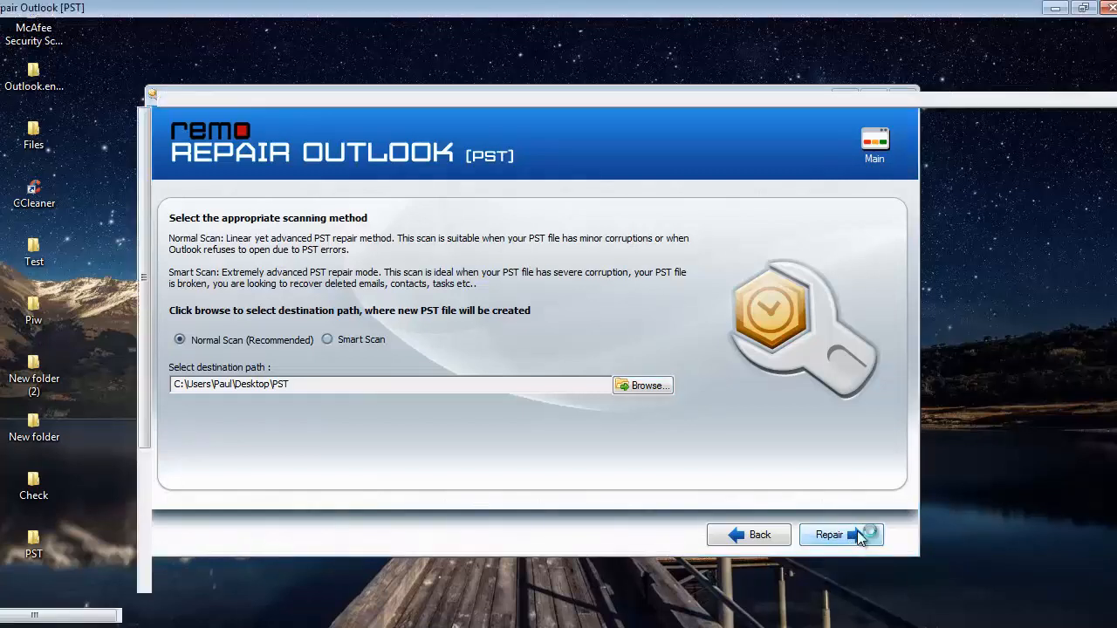
left_click(841, 534)
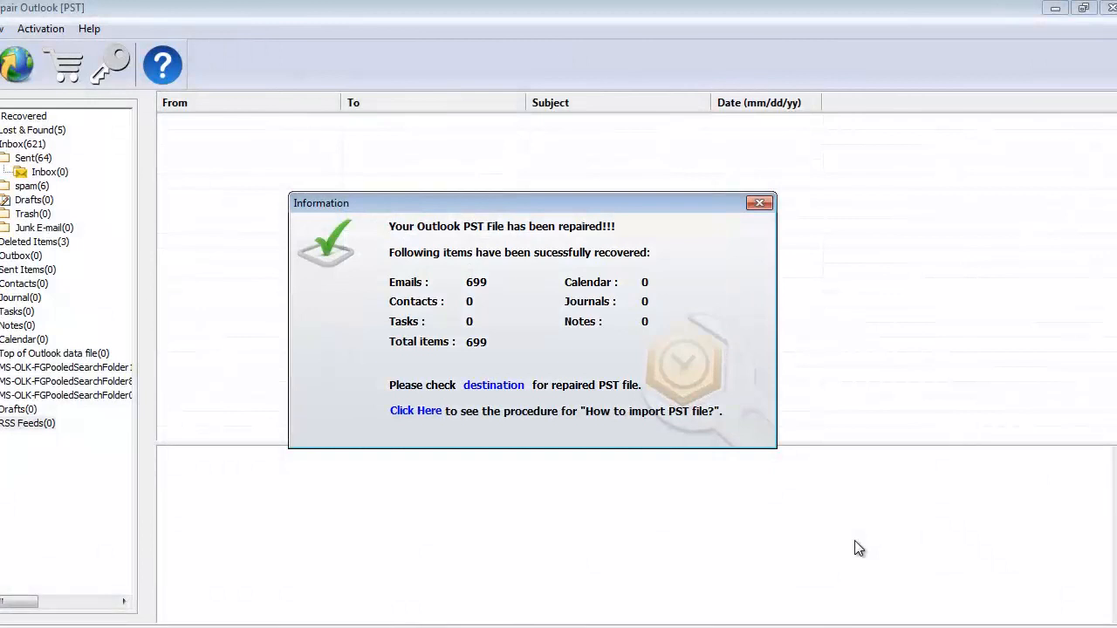
mouse_move(499, 300)
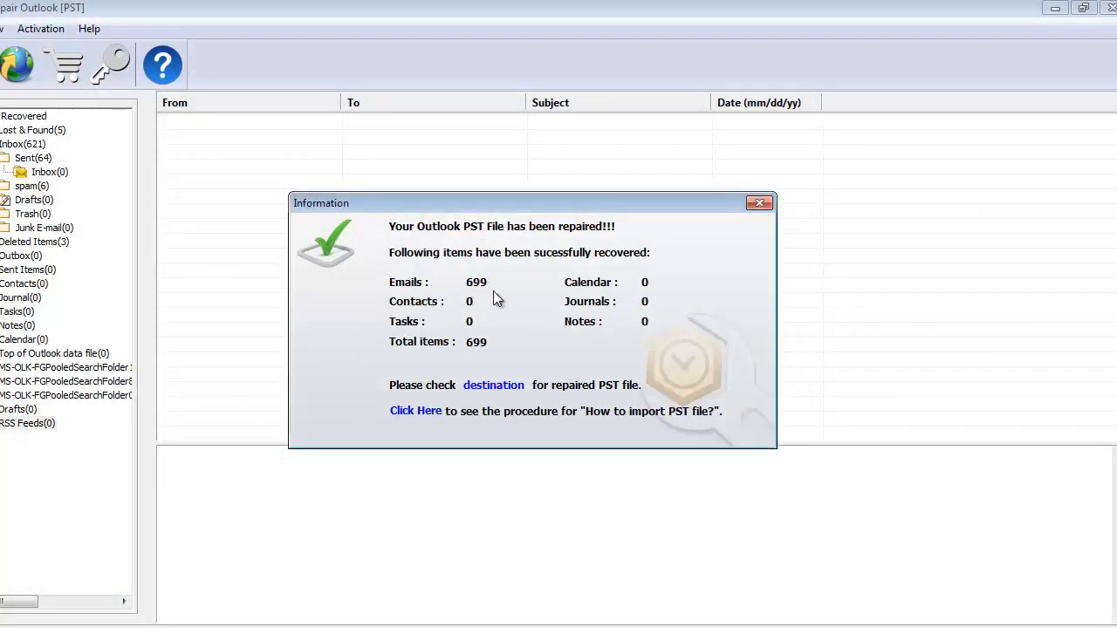
mouse_move(493, 344)
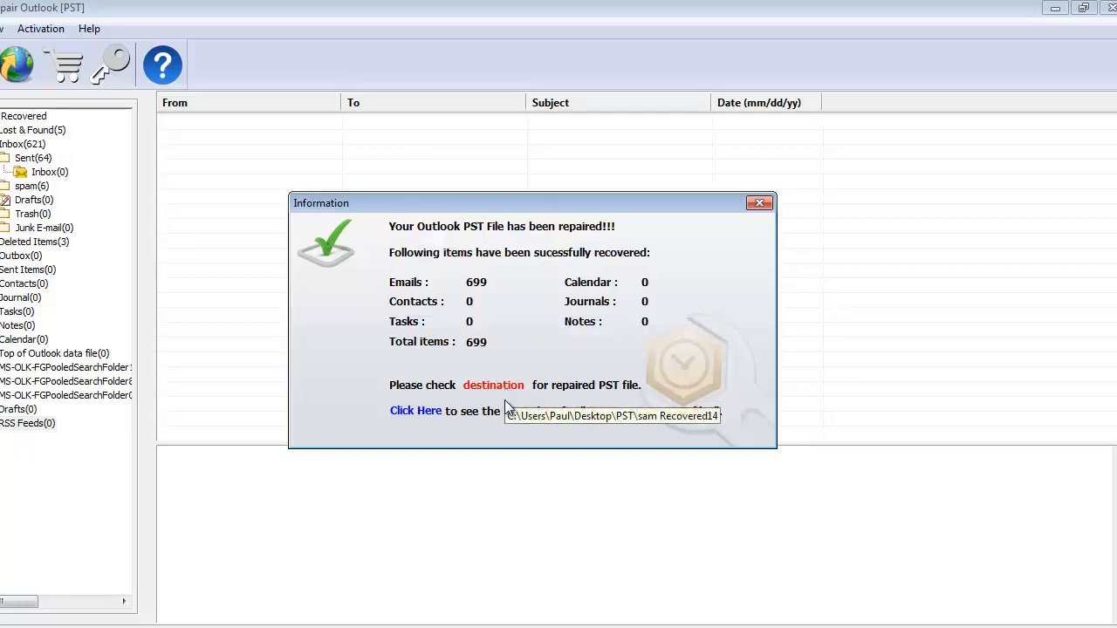
mouse_move(524, 436)
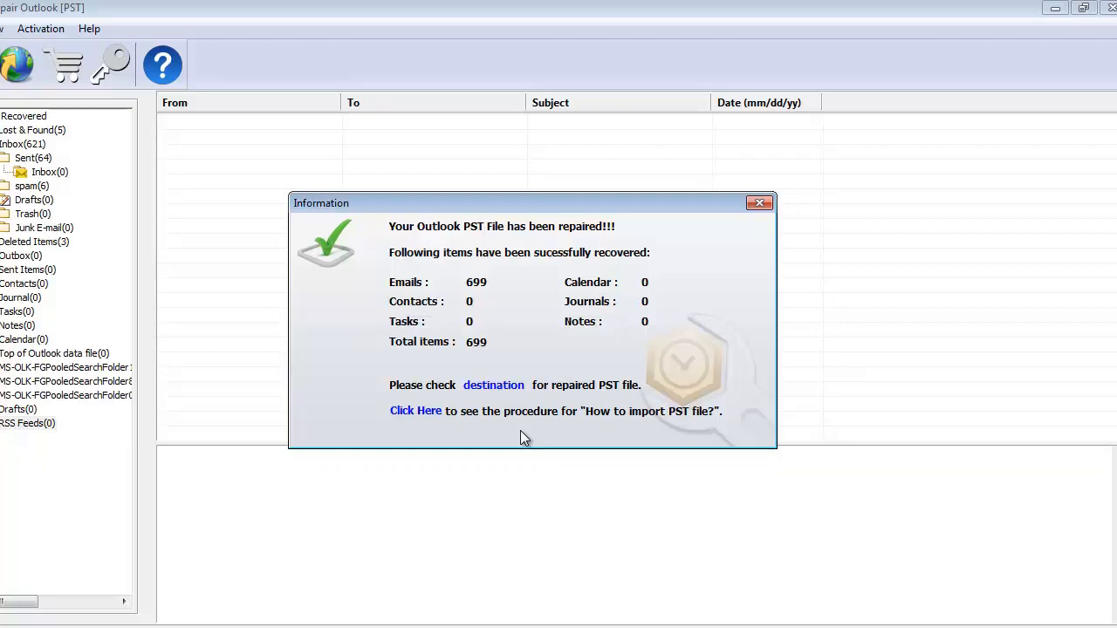
mouse_move(515, 398)
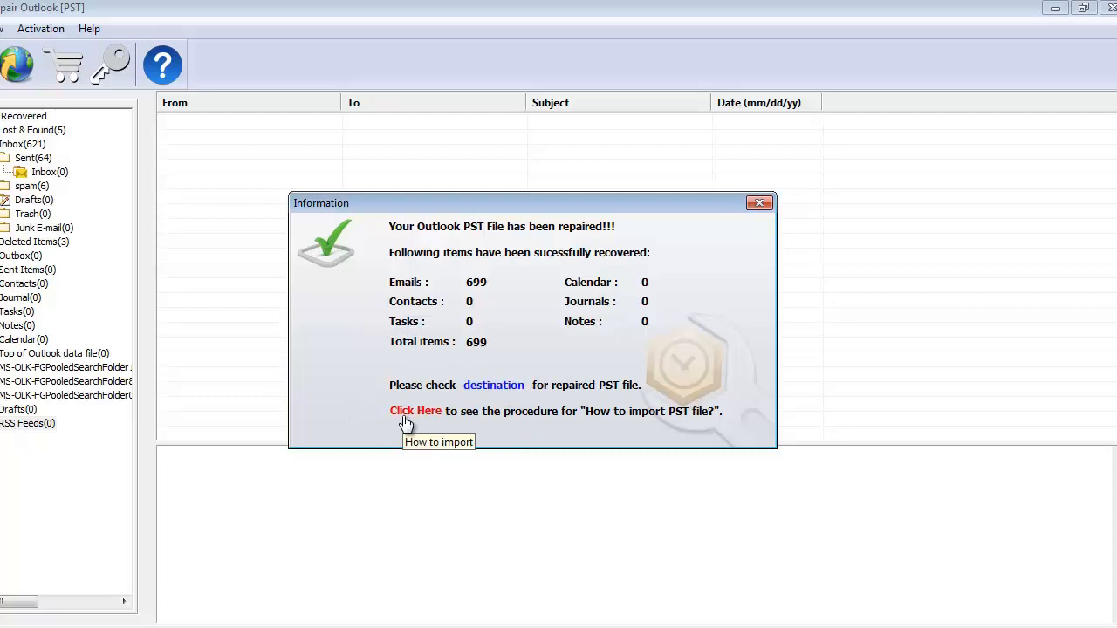
mouse_move(422, 421)
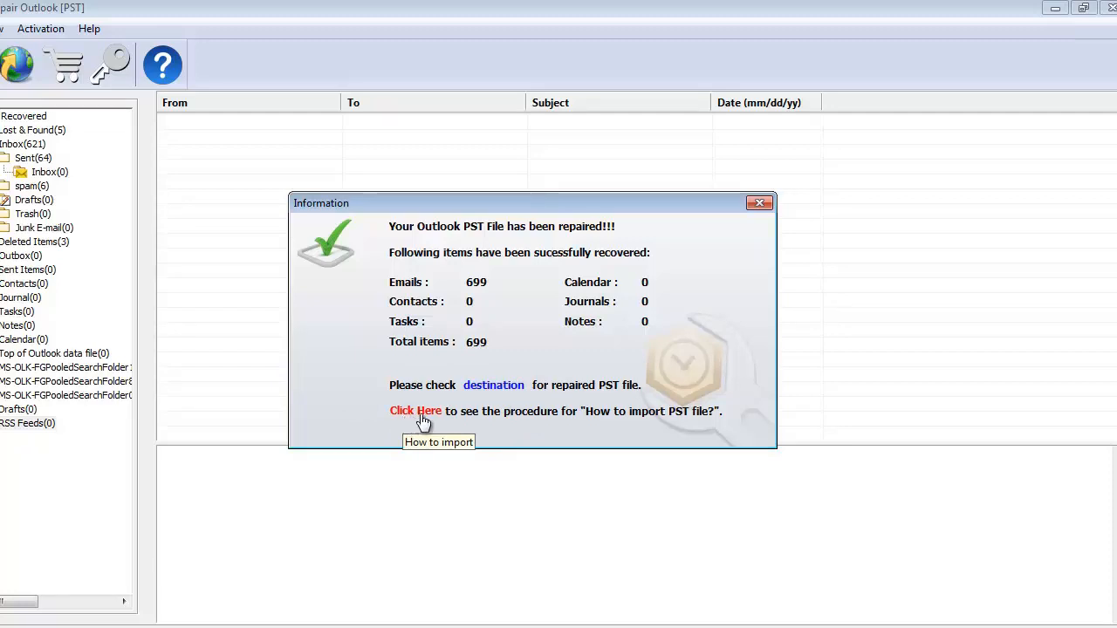
mouse_move(698, 418)
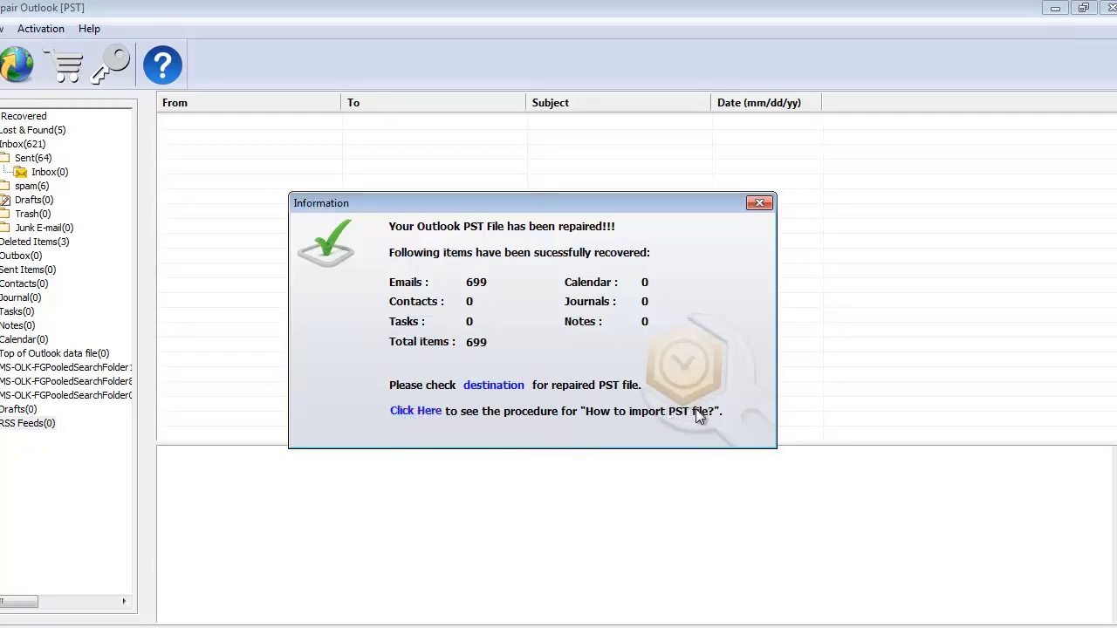
mouse_move(803, 230)
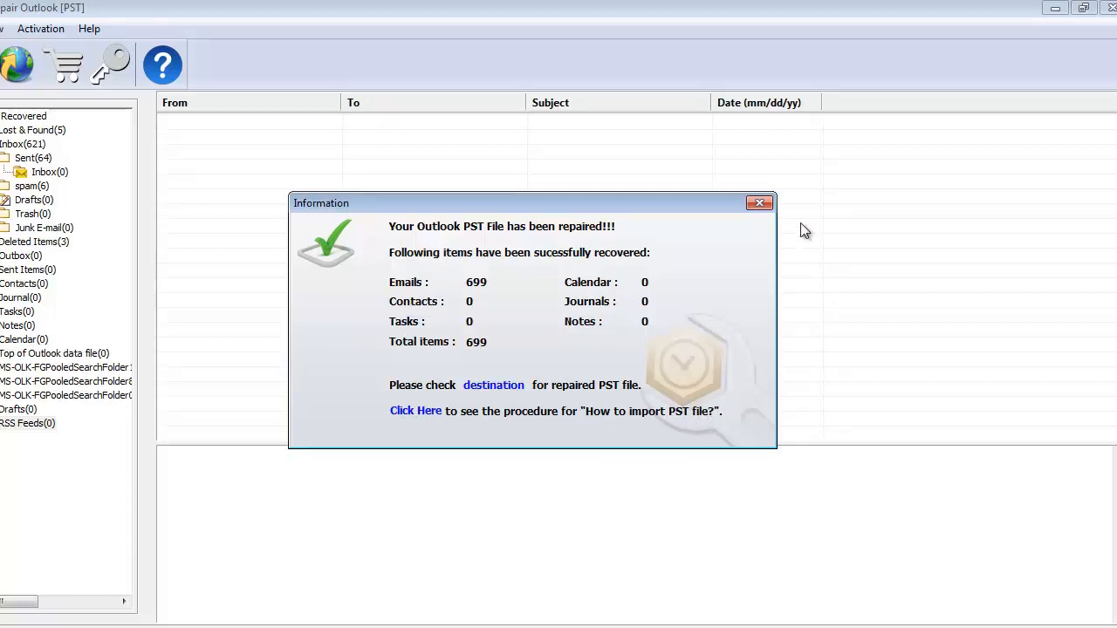
Dismiss the Information repair summary to reveal the recovered mailbox folder tree.
left_click(758, 202)
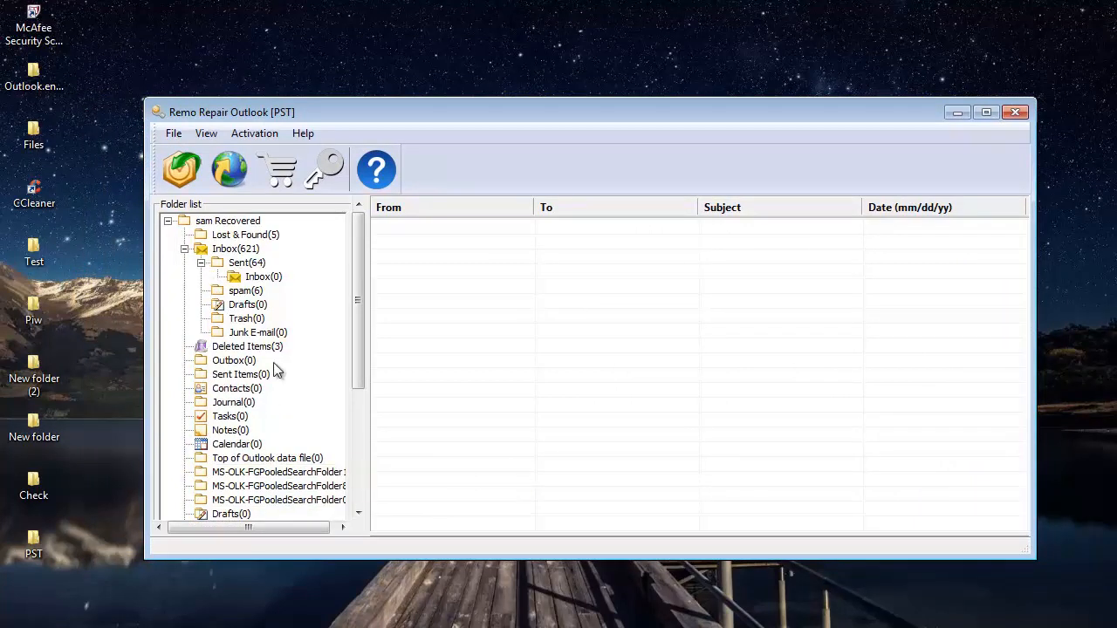
mouse_move(264, 433)
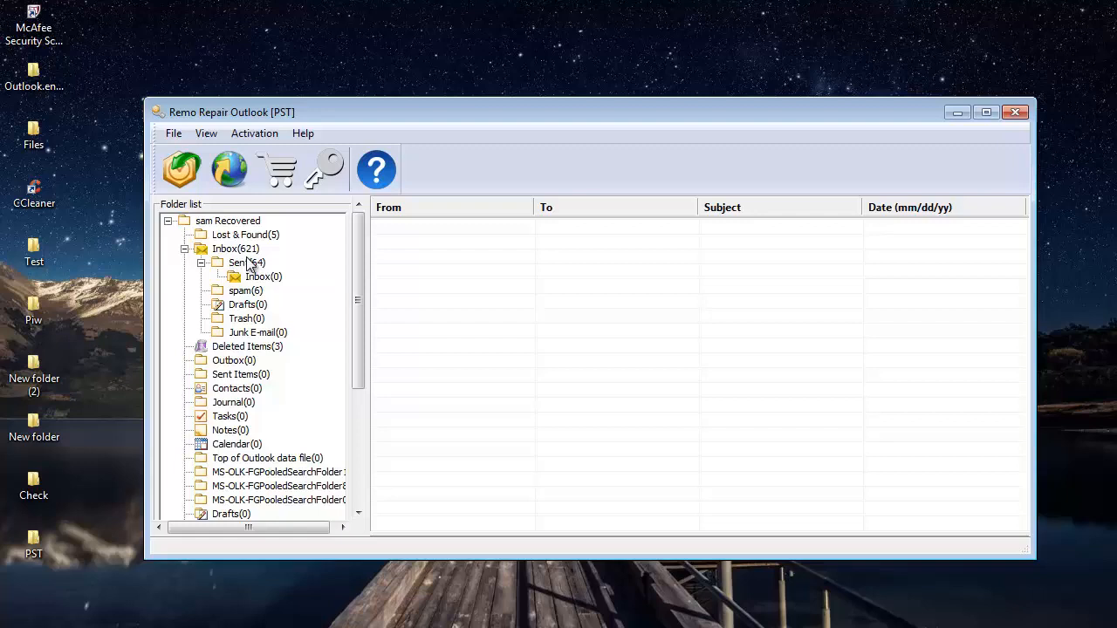
mouse_move(258, 276)
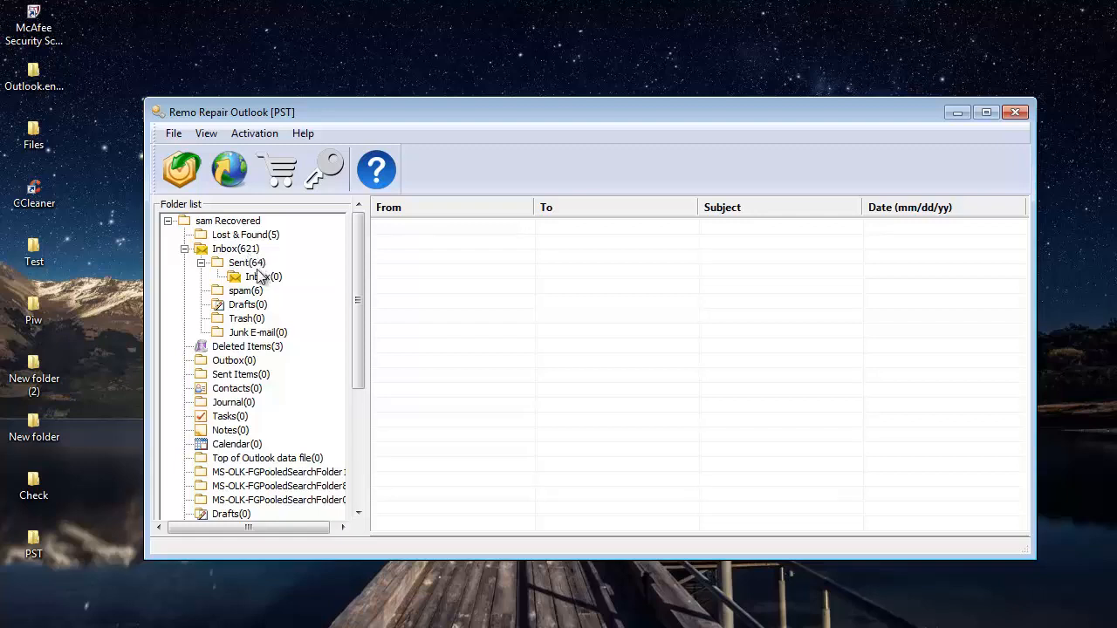